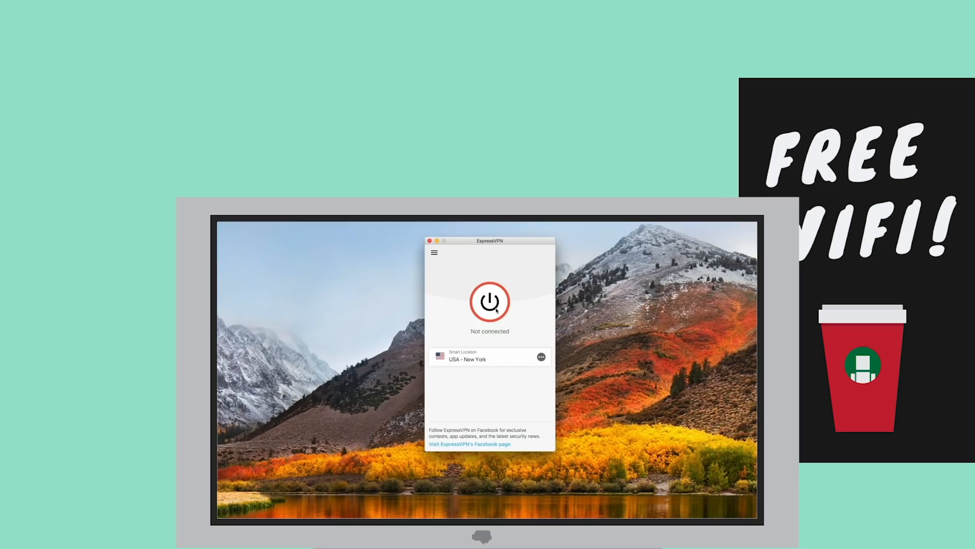
# Step: Connect to the USA - New York Smart Location and open the locations list
pyautogui.click(490, 301)
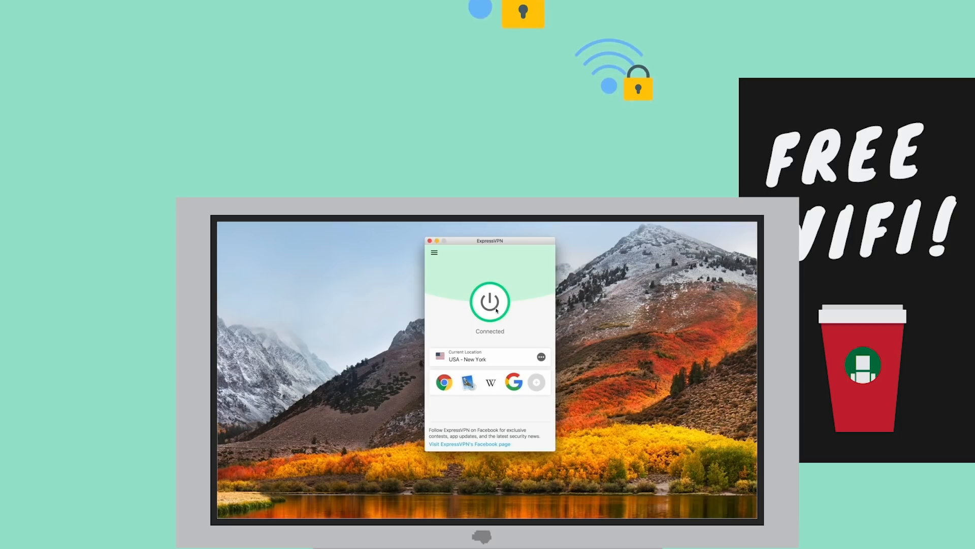
pyautogui.click(541, 356)
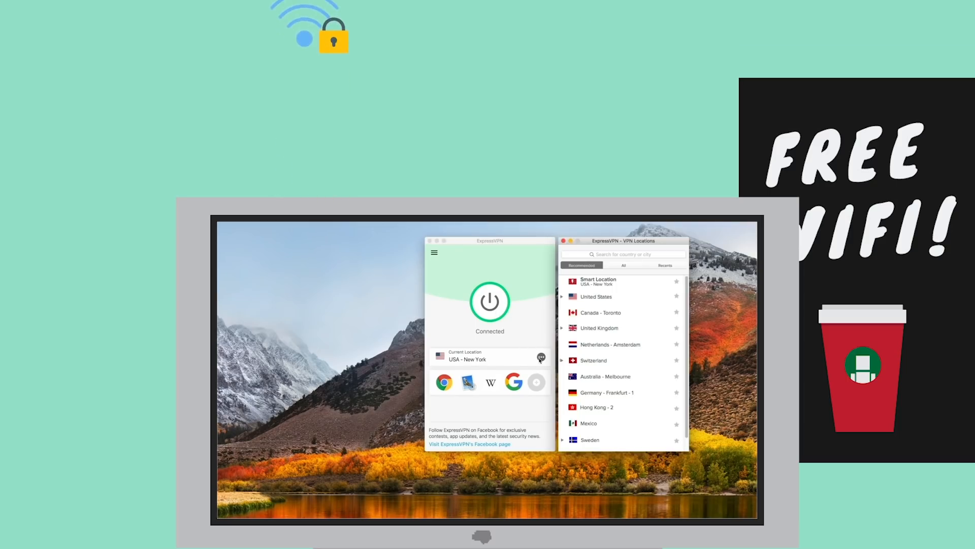
# Step: Search the All locations list for 'Singapore' and connect to Singapore - Jurong
pyautogui.click(623, 265)
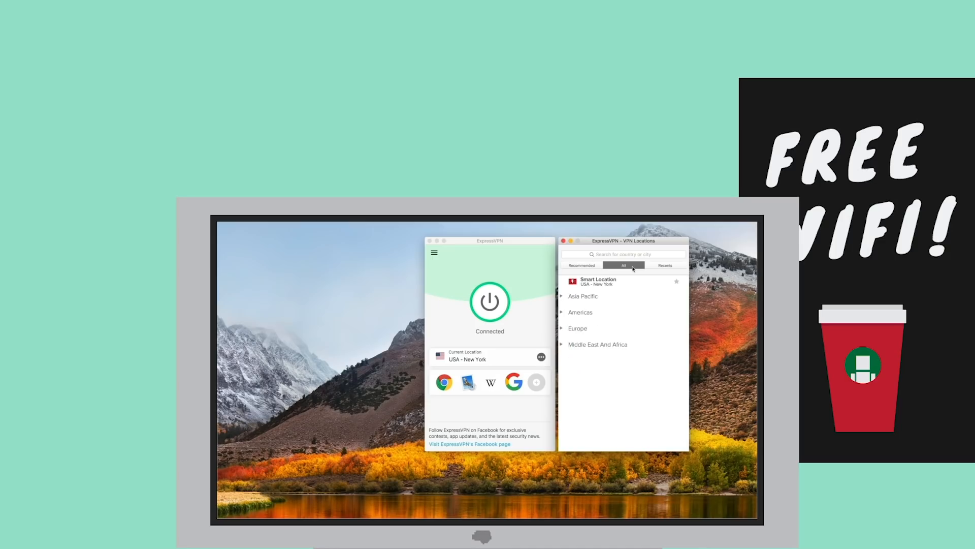
pyautogui.click(577, 328)
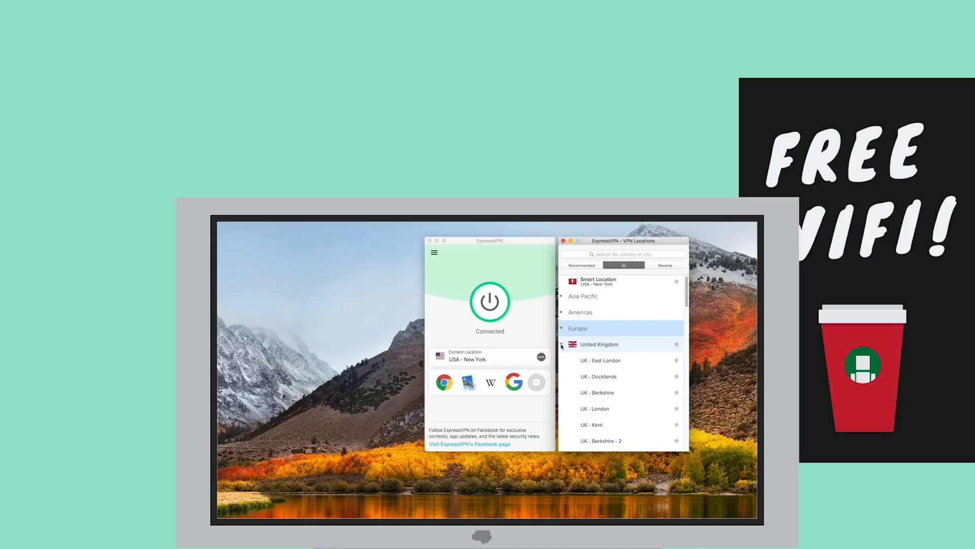
pyautogui.write('Singapore')
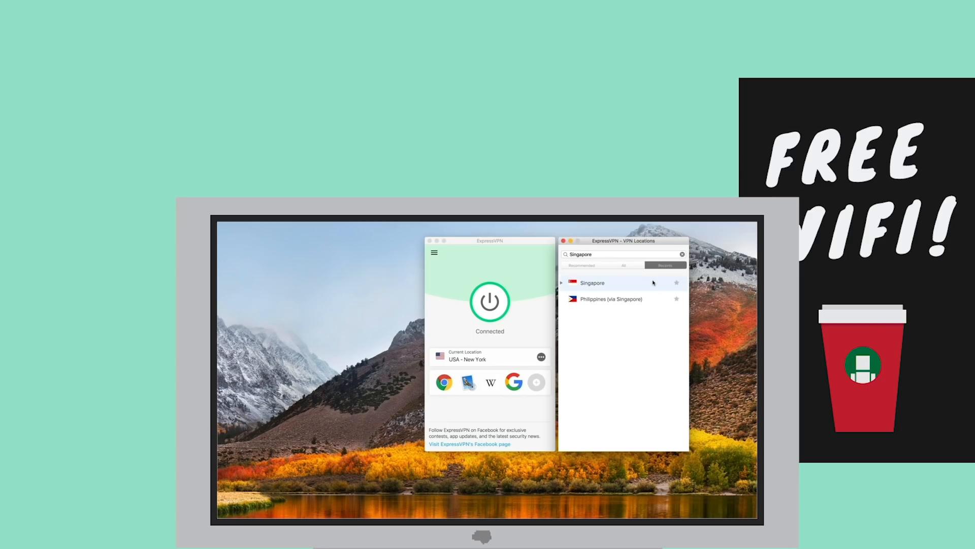
pyautogui.click(612, 282)
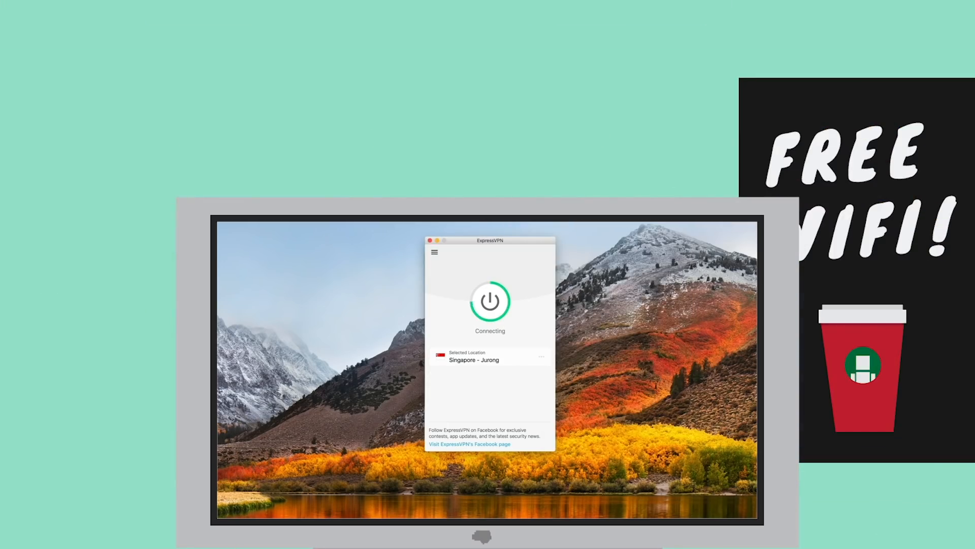